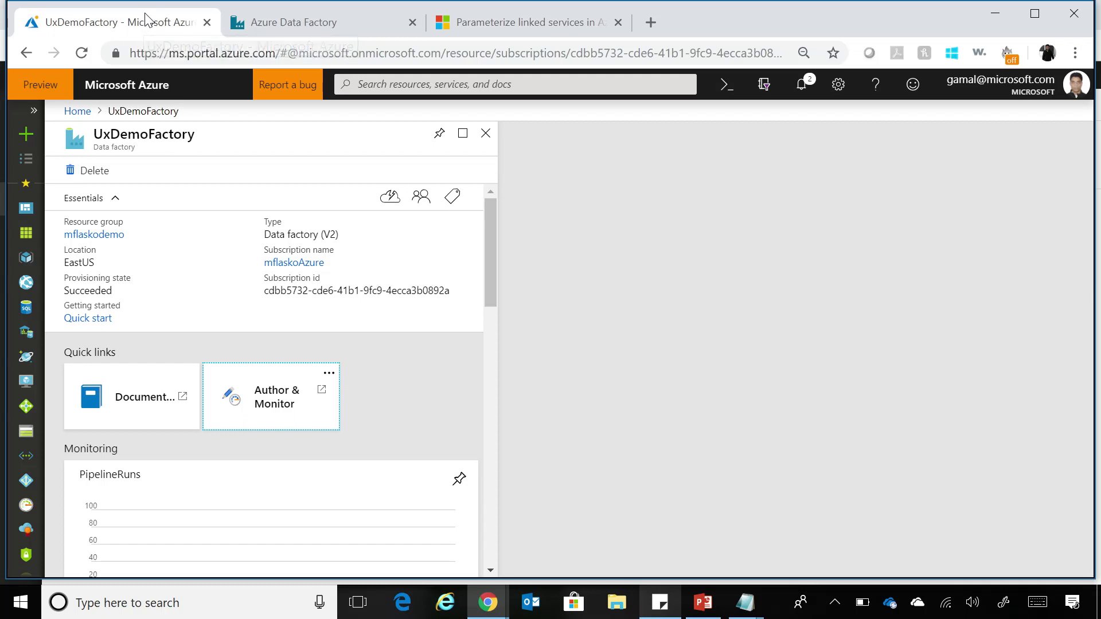
pyautogui.moveTo(359, 406)
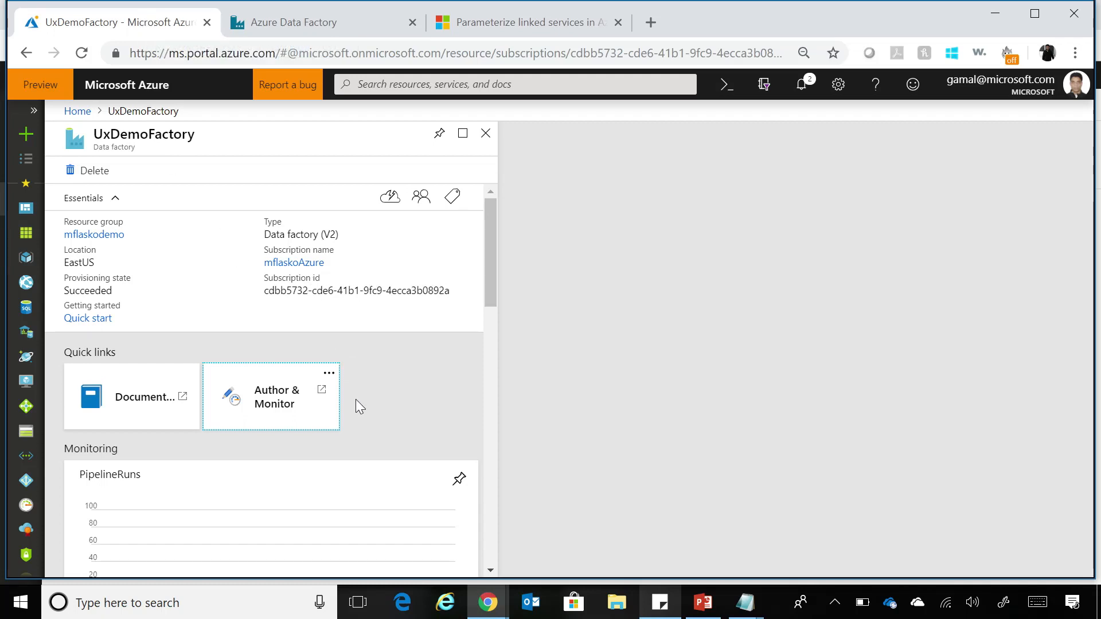
pyautogui.moveTo(282, 409)
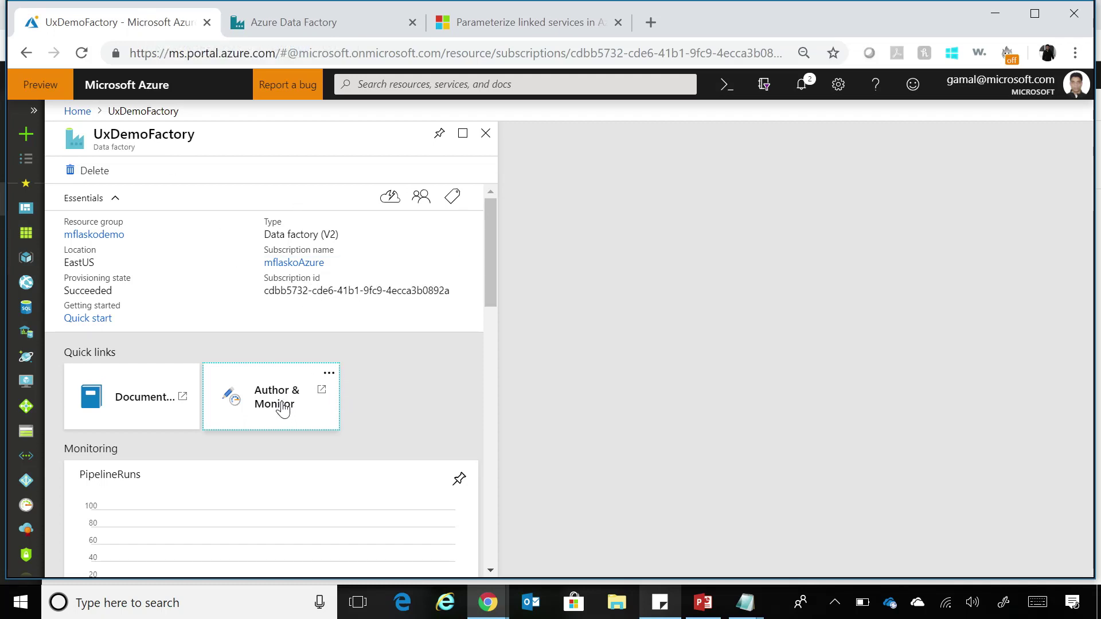
# Reach UxDemoFactory's authoring view via Author & Monitor and browse down to the AzureSQLDatabase linked service
pyautogui.click(276, 396)
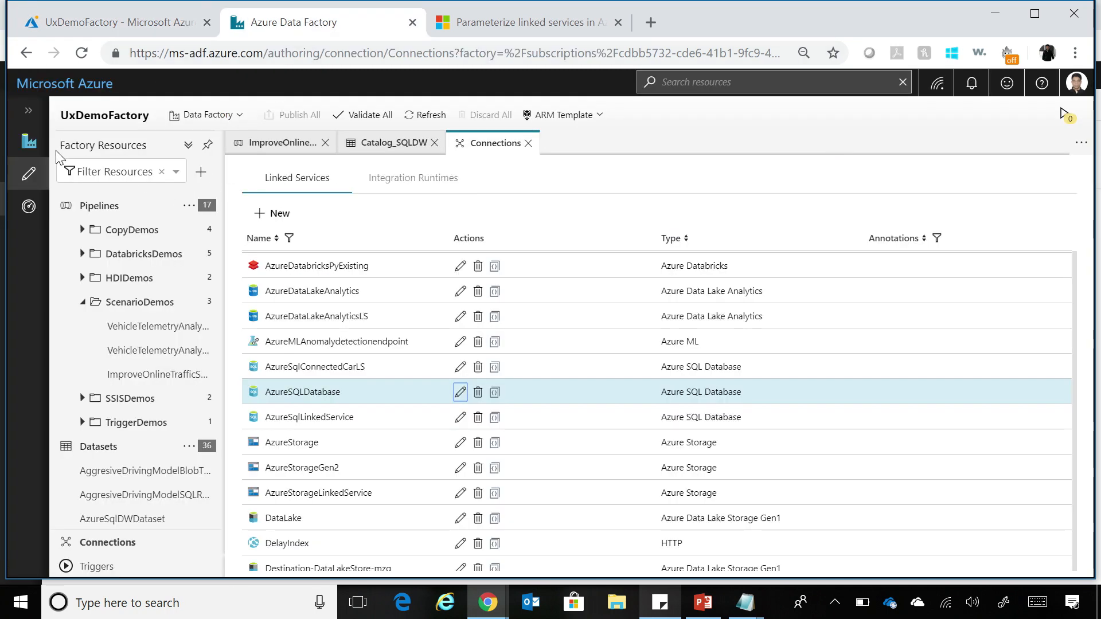
pyautogui.moveTo(28, 142)
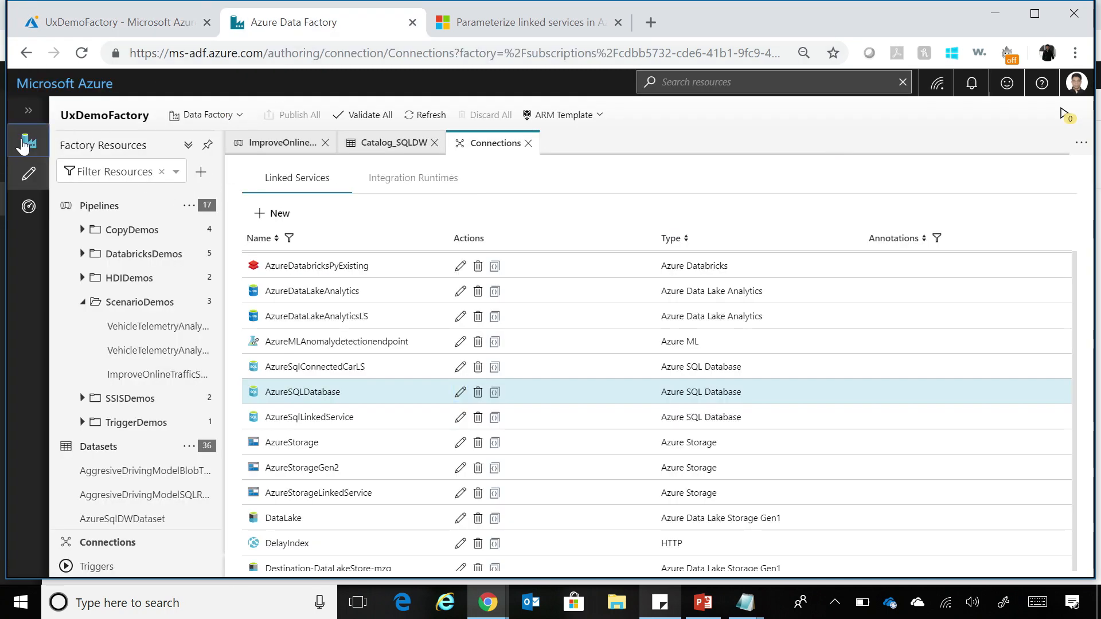
pyautogui.click(27, 140)
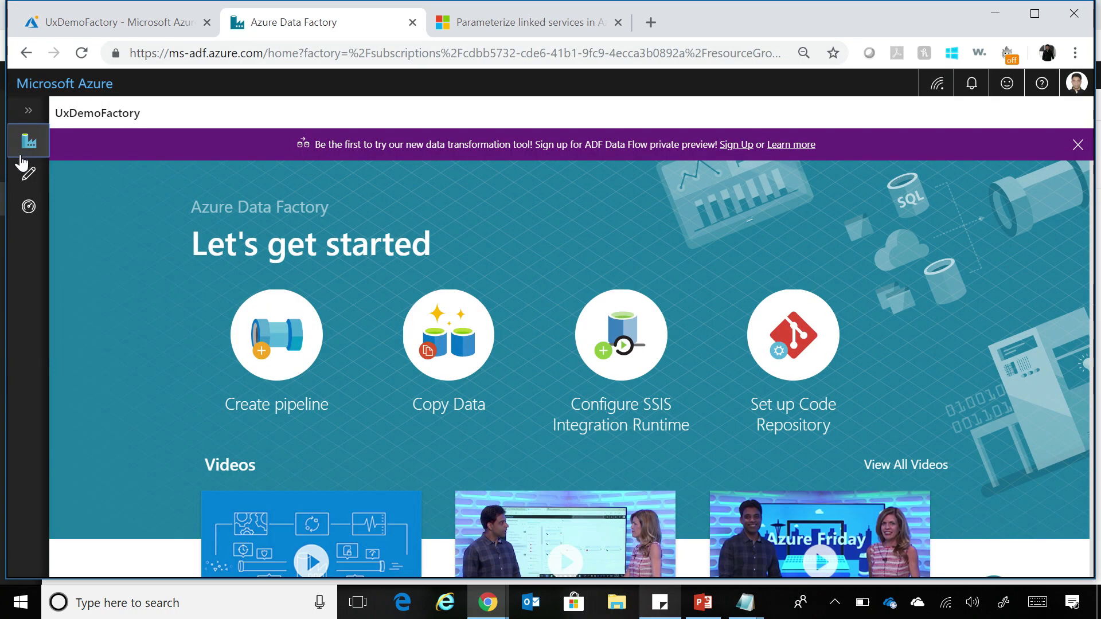
pyautogui.click(28, 175)
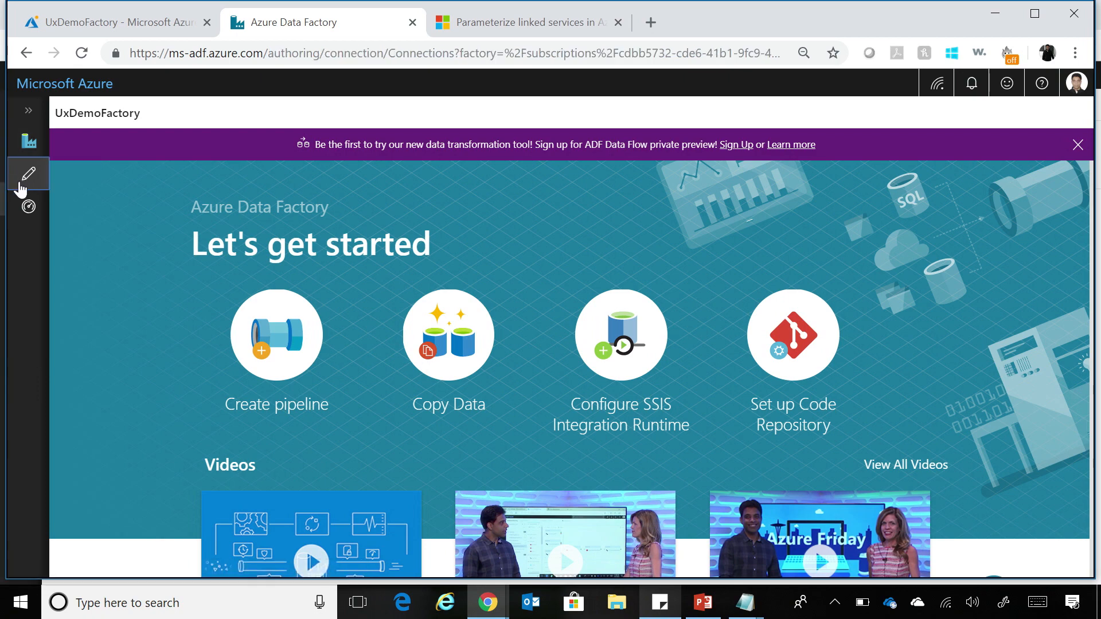
pyautogui.click(28, 174)
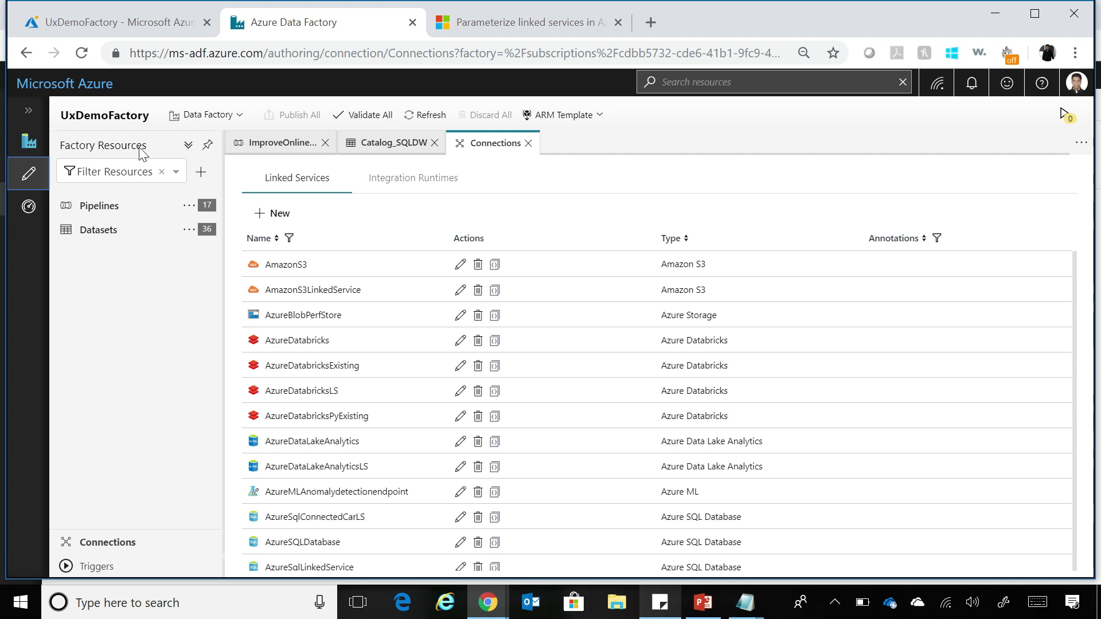
pyautogui.click(98, 205)
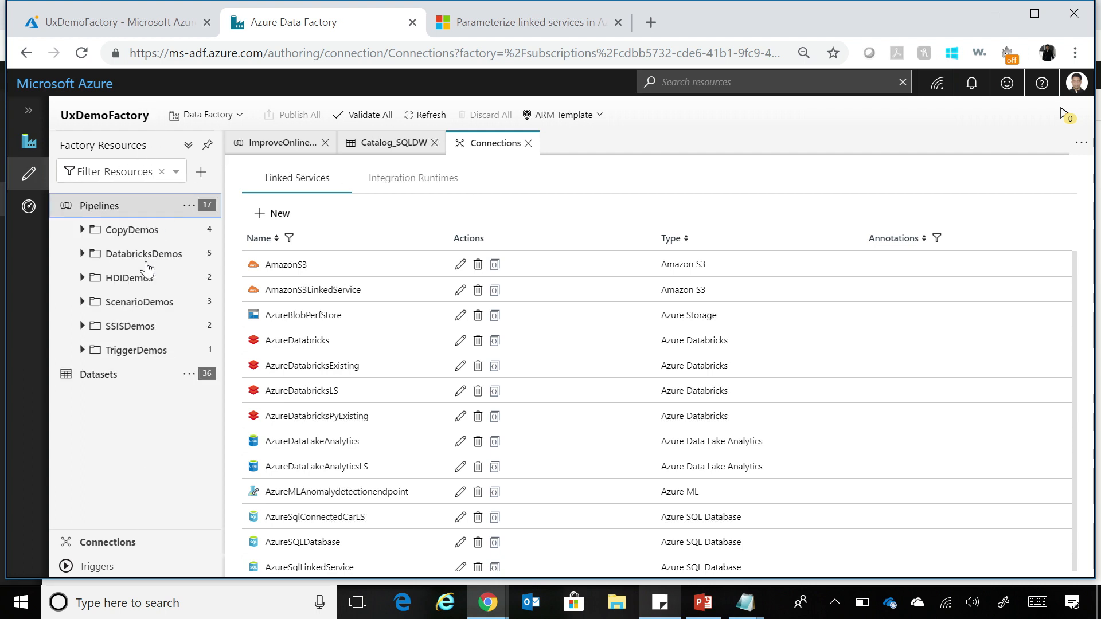
pyautogui.moveTo(109, 554)
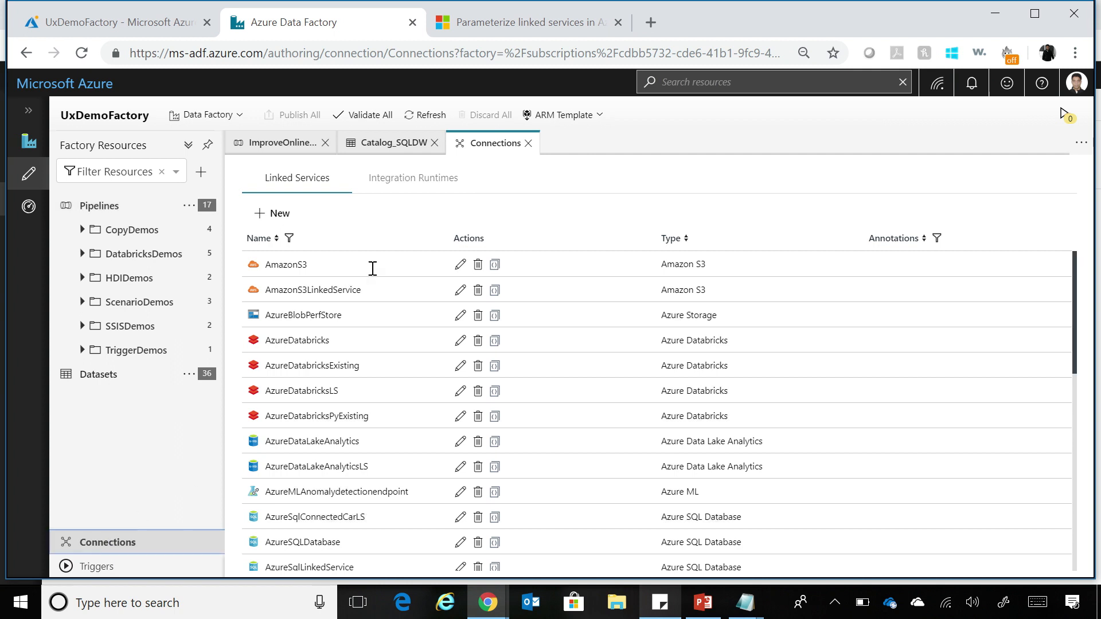
pyautogui.moveTo(419, 289)
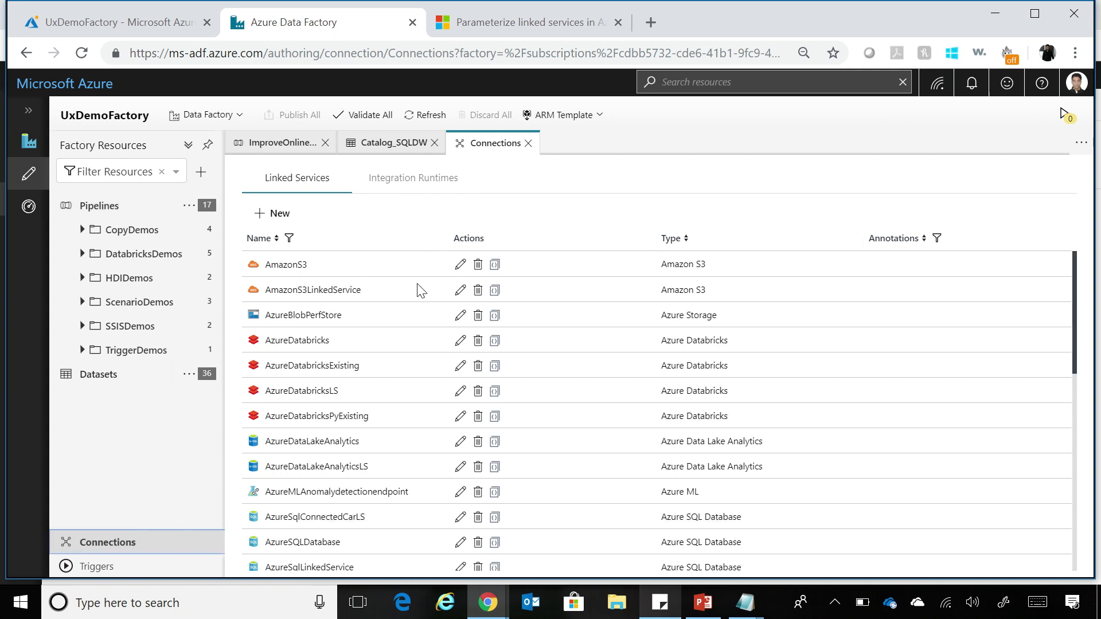
pyautogui.scroll(-3)
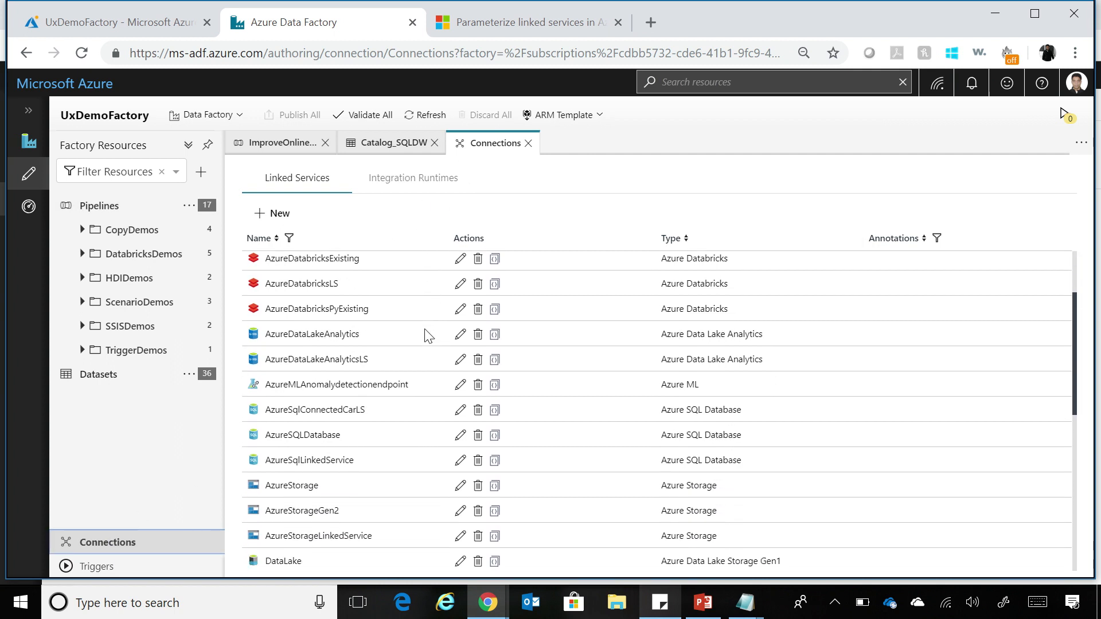
pyautogui.moveTo(461, 434)
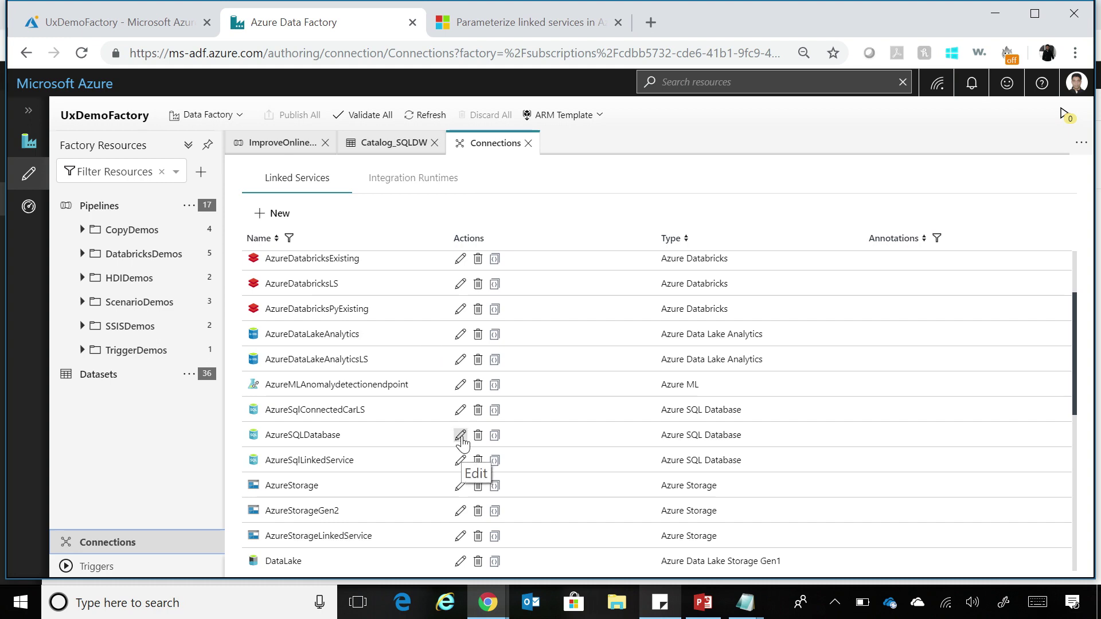
pyautogui.moveTo(461, 435)
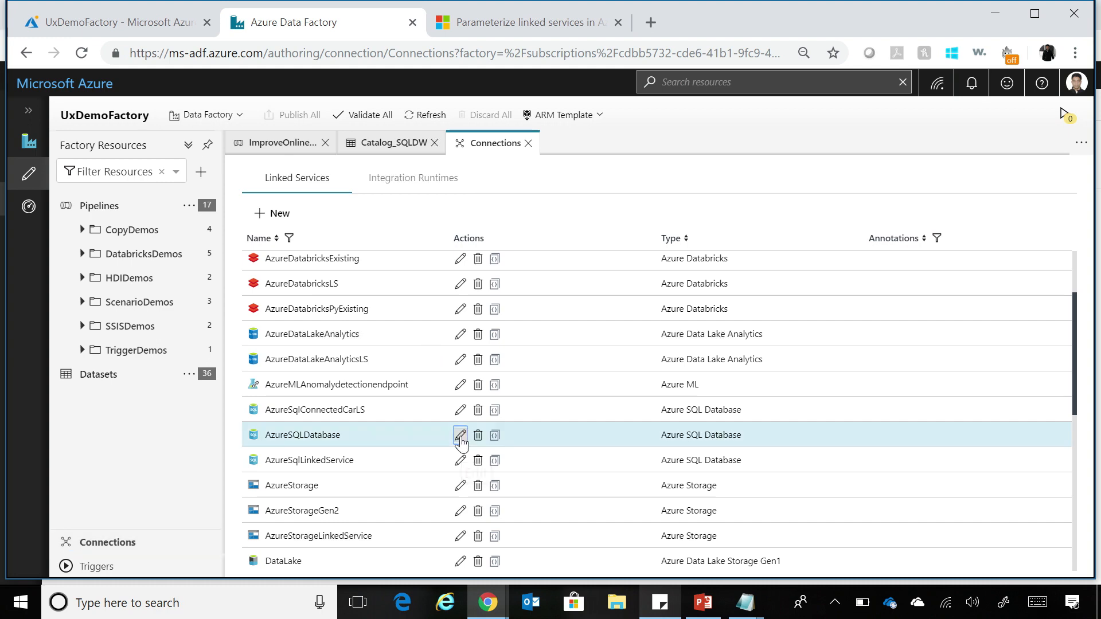
# Edit the AzureSQLDatabase linked service and bring its Database name connection field into view
pyautogui.click(461, 434)
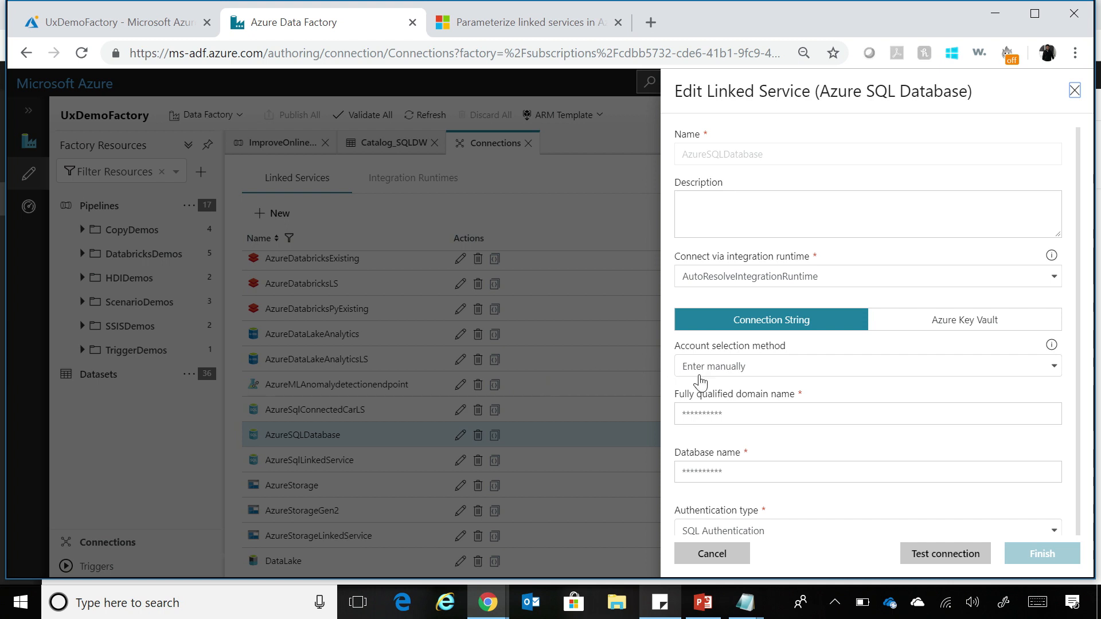
pyautogui.click(867, 414)
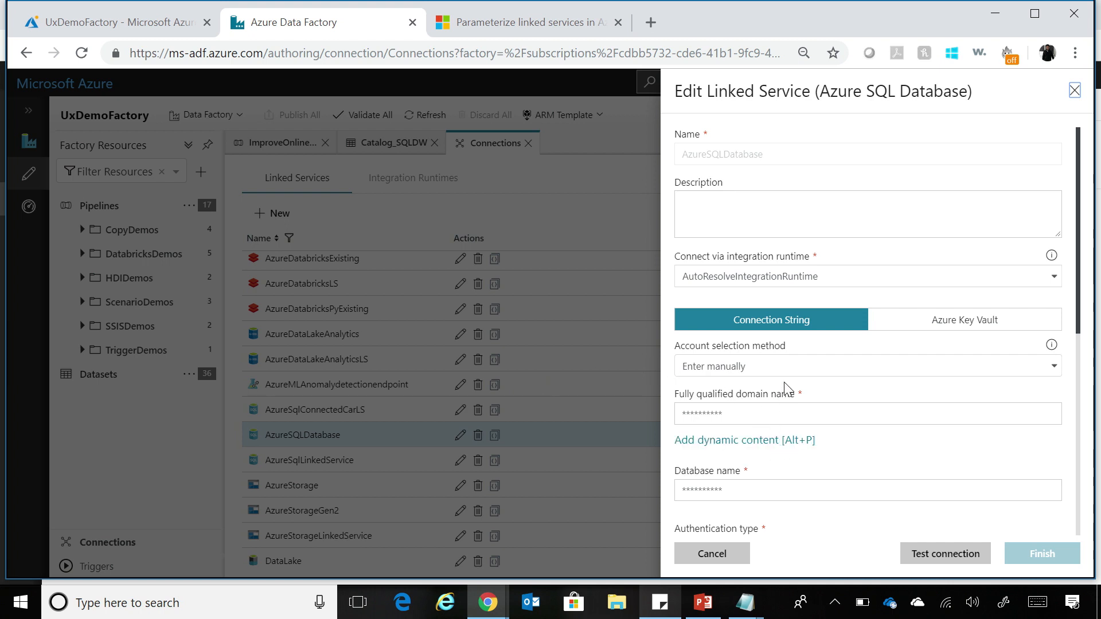
pyautogui.scroll(-3)
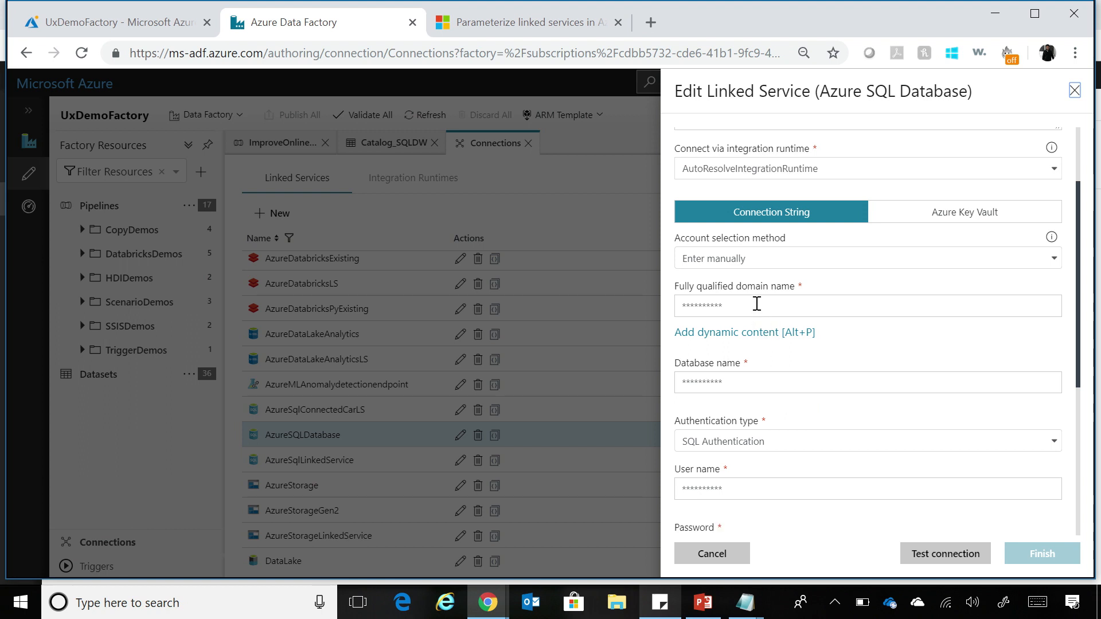
pyautogui.moveTo(749, 344)
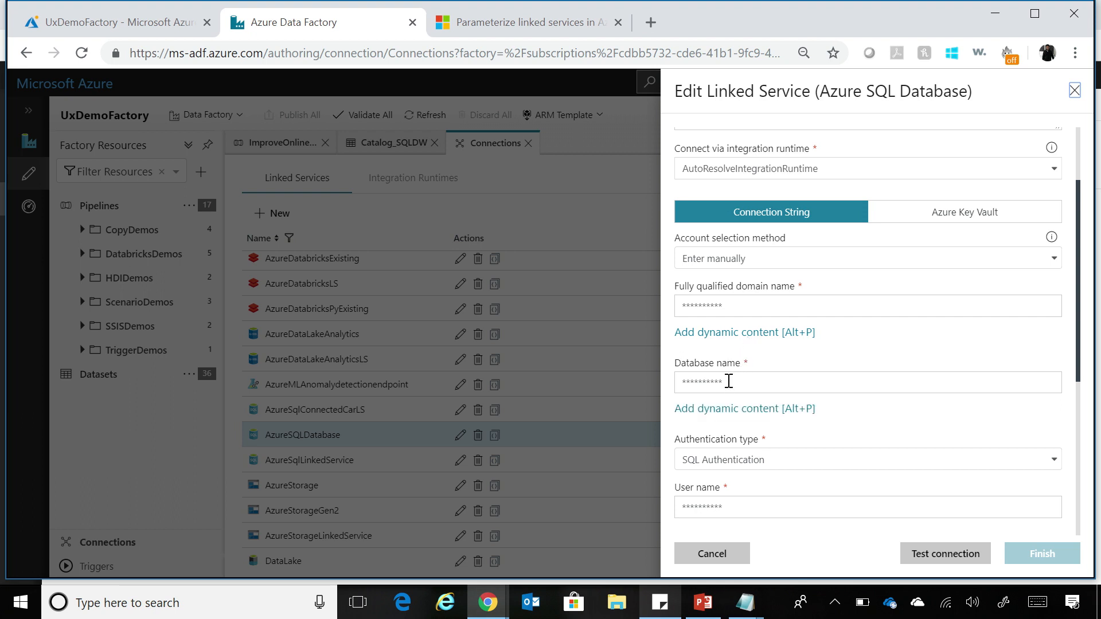
pyautogui.scroll(-3)
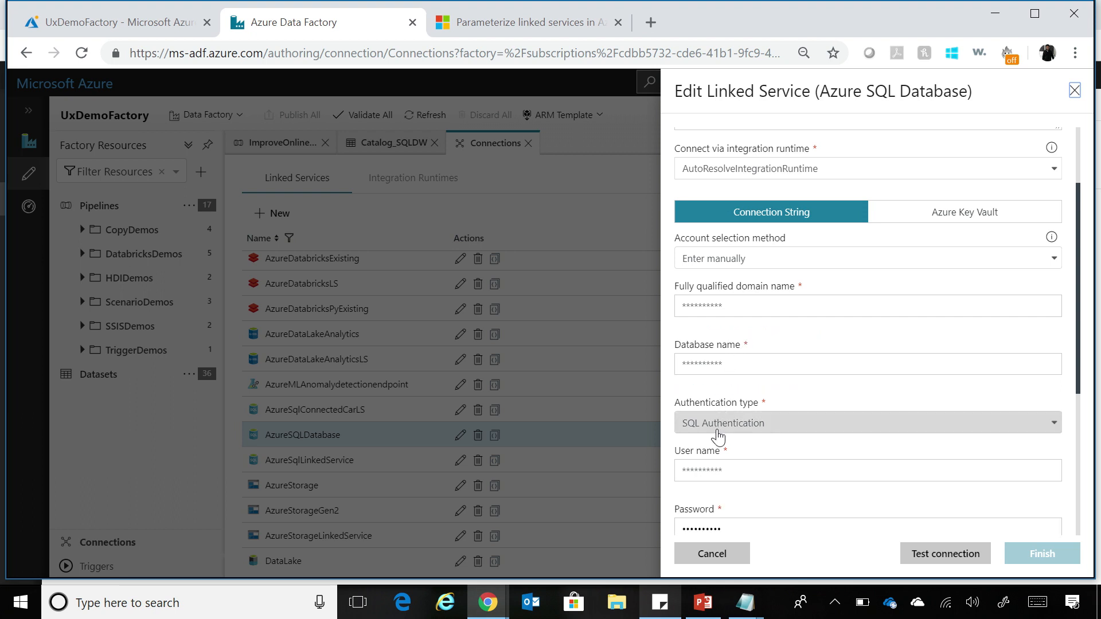
pyautogui.click(867, 305)
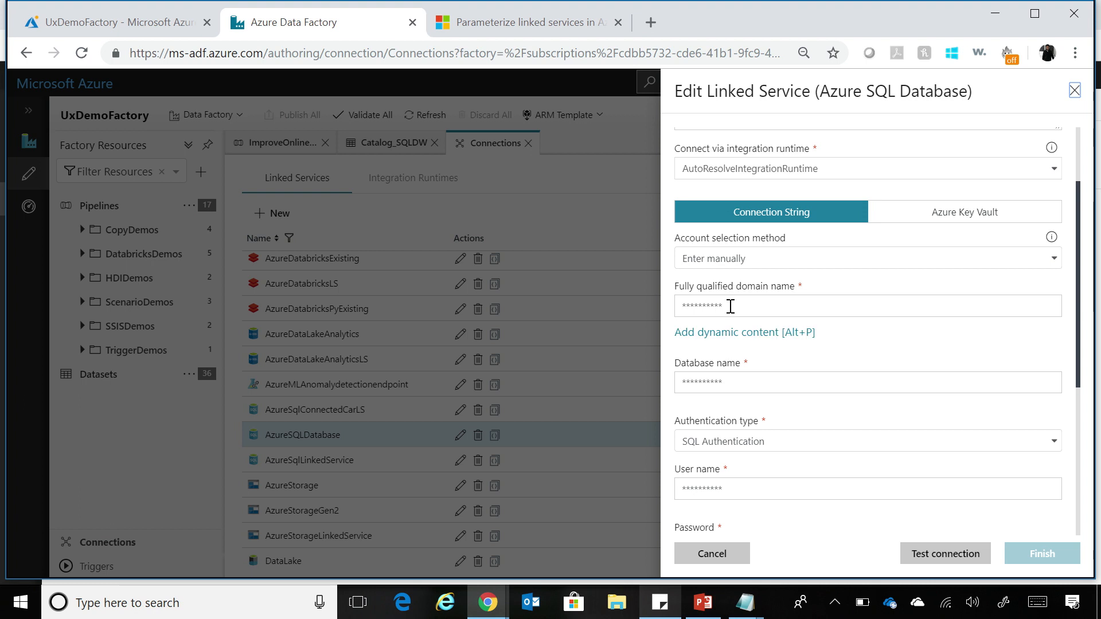
pyautogui.click(867, 382)
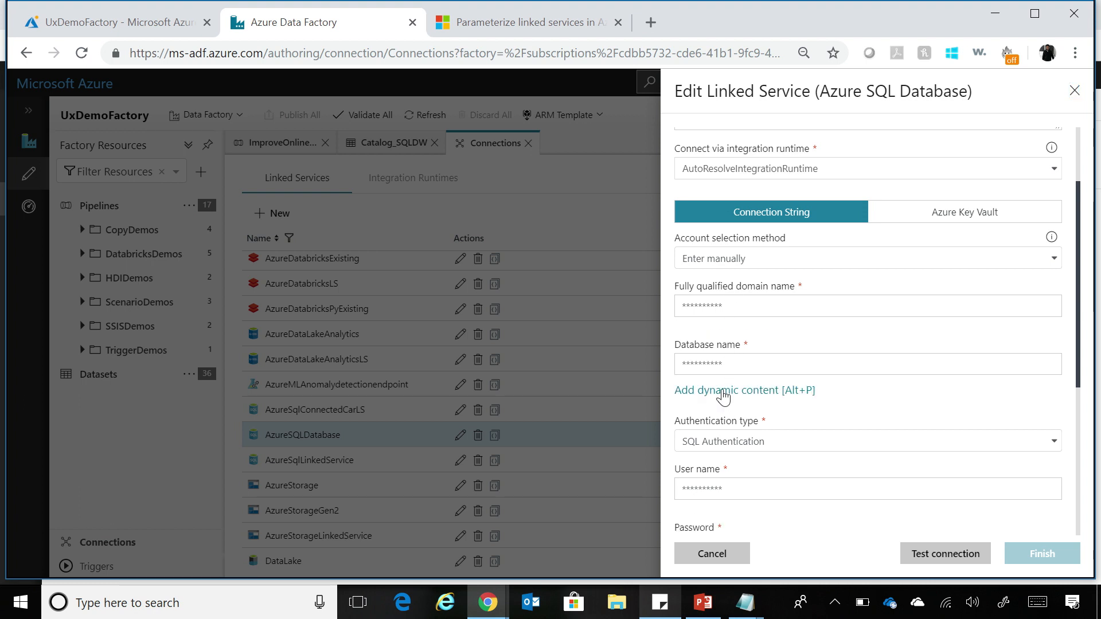
# Enter @{linkedService().DBName} as dynamic content for the Database name field
pyautogui.click(727, 390)
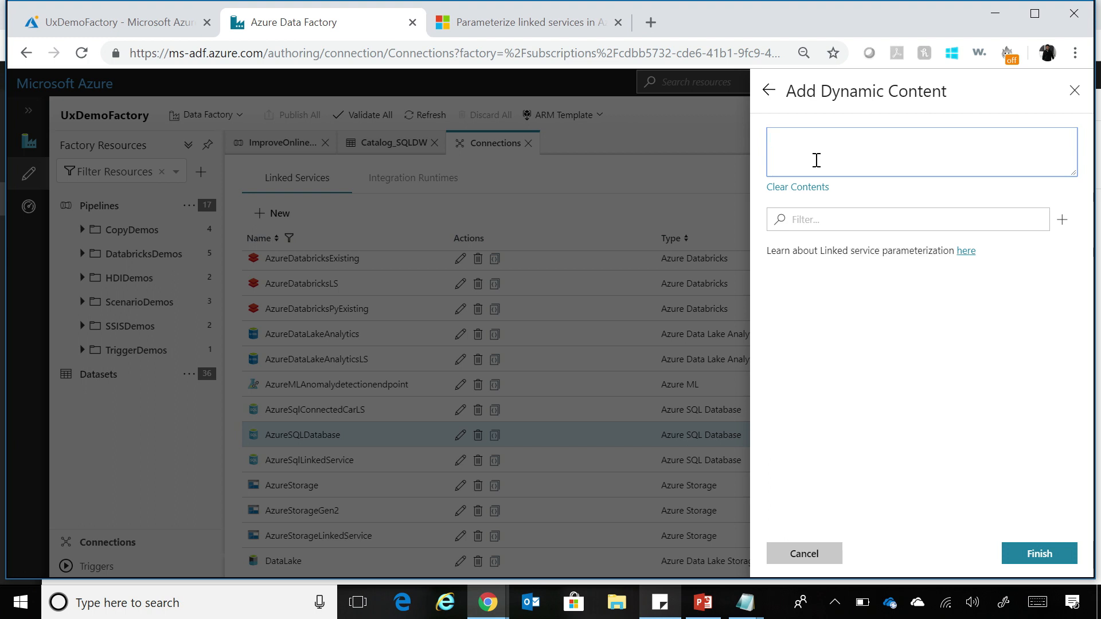
pyautogui.write('@{linkedService().DBName}')
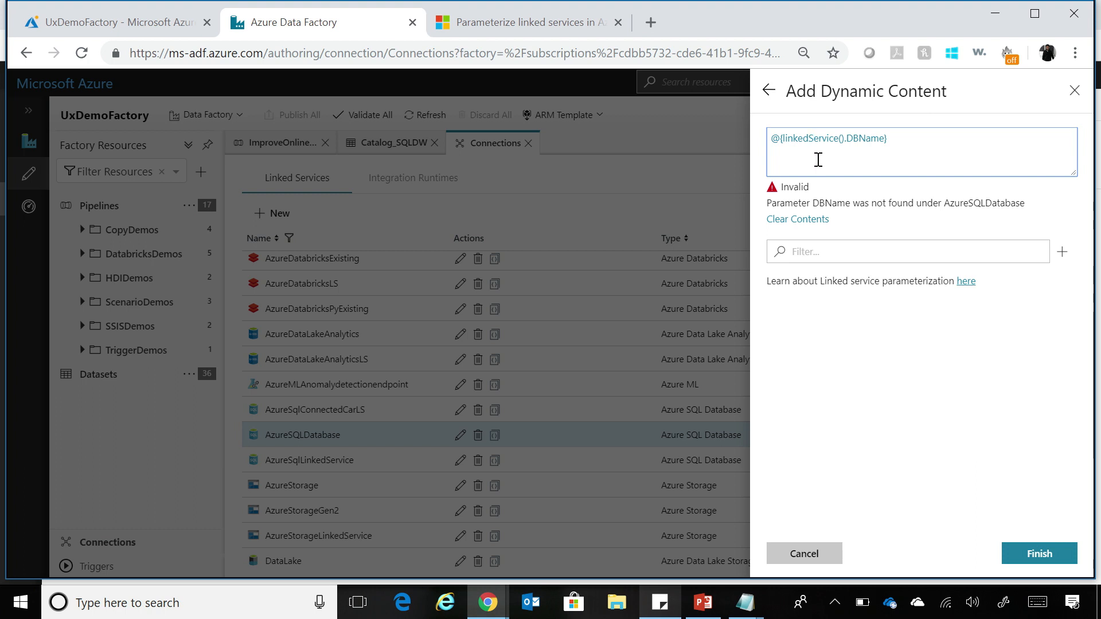
pyautogui.moveTo(834, 191)
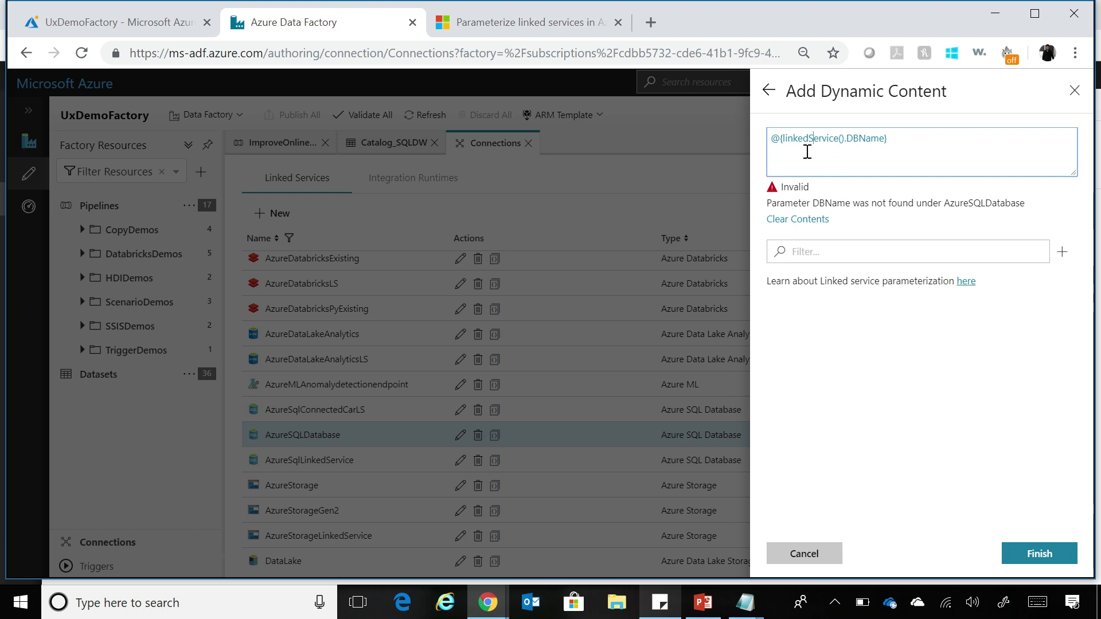
pyautogui.moveTo(775, 209)
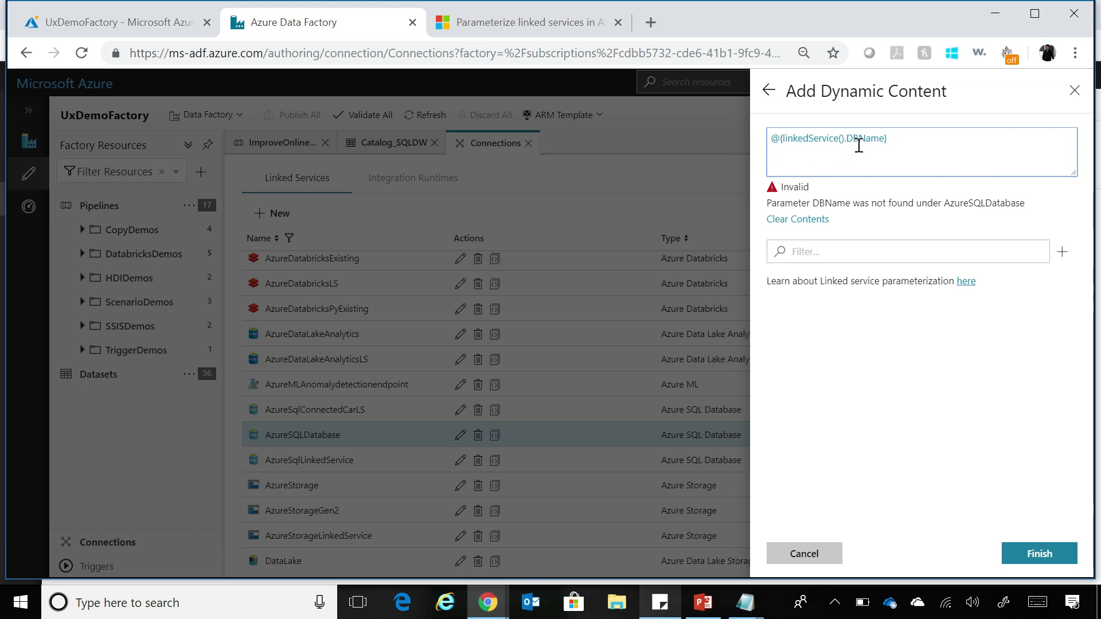
pyautogui.moveTo(1046, 274)
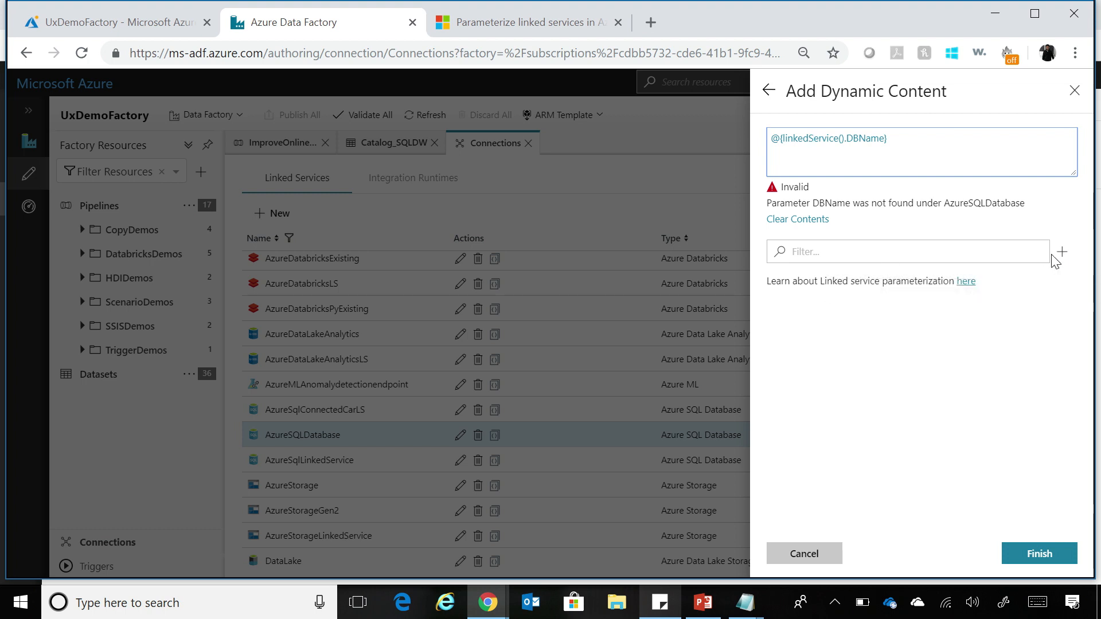
pyautogui.moveTo(1062, 251)
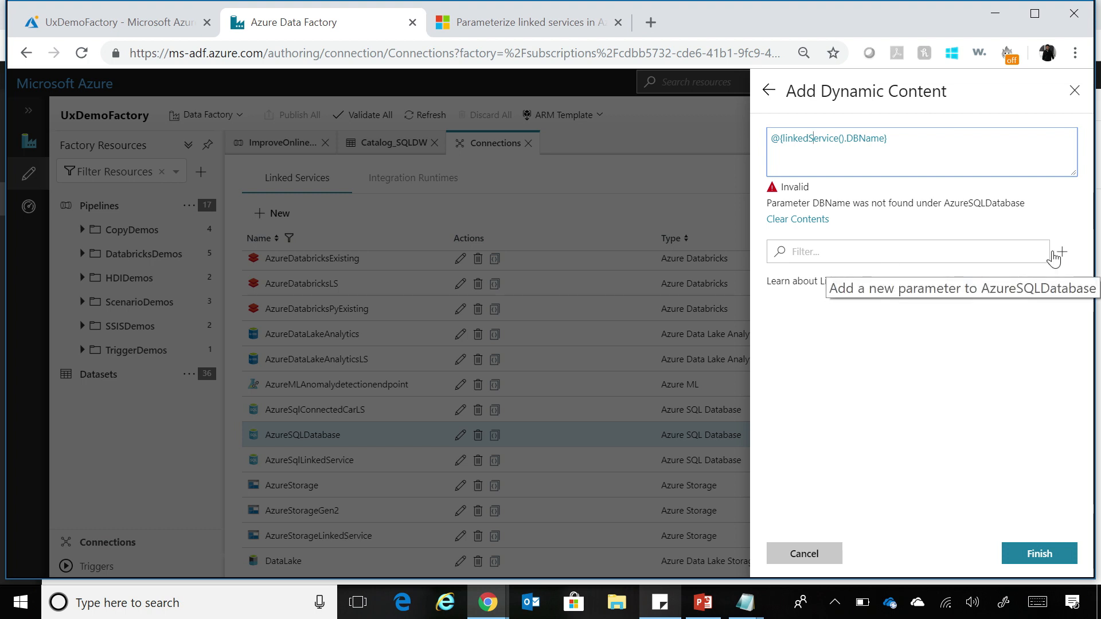
# Add a new linked service parameter named DBName of type String
pyautogui.click(1064, 252)
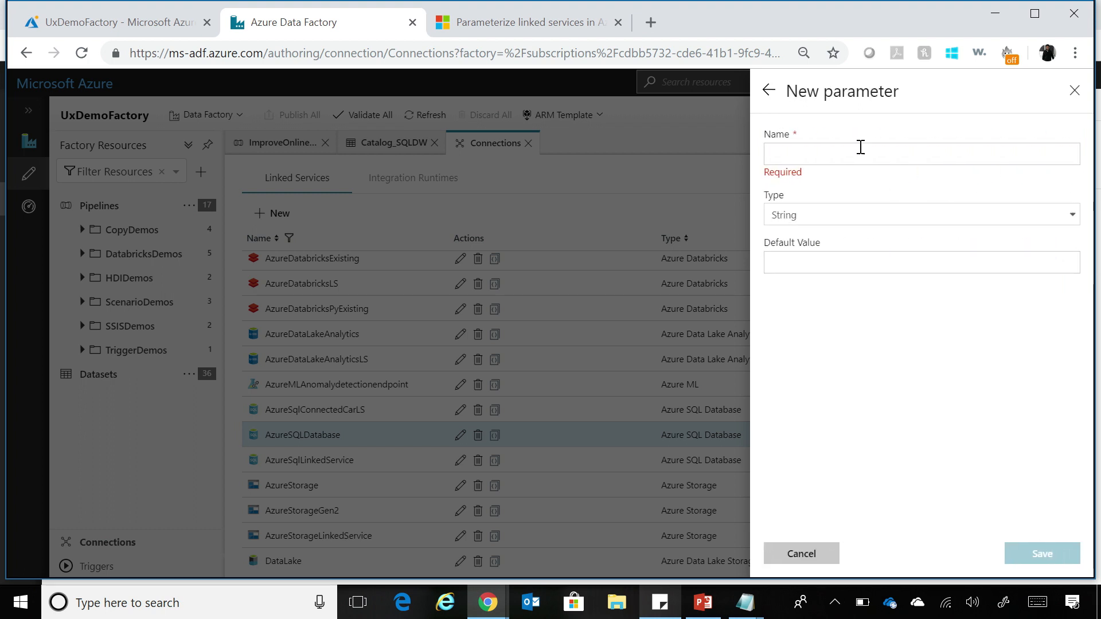
pyautogui.write('D')
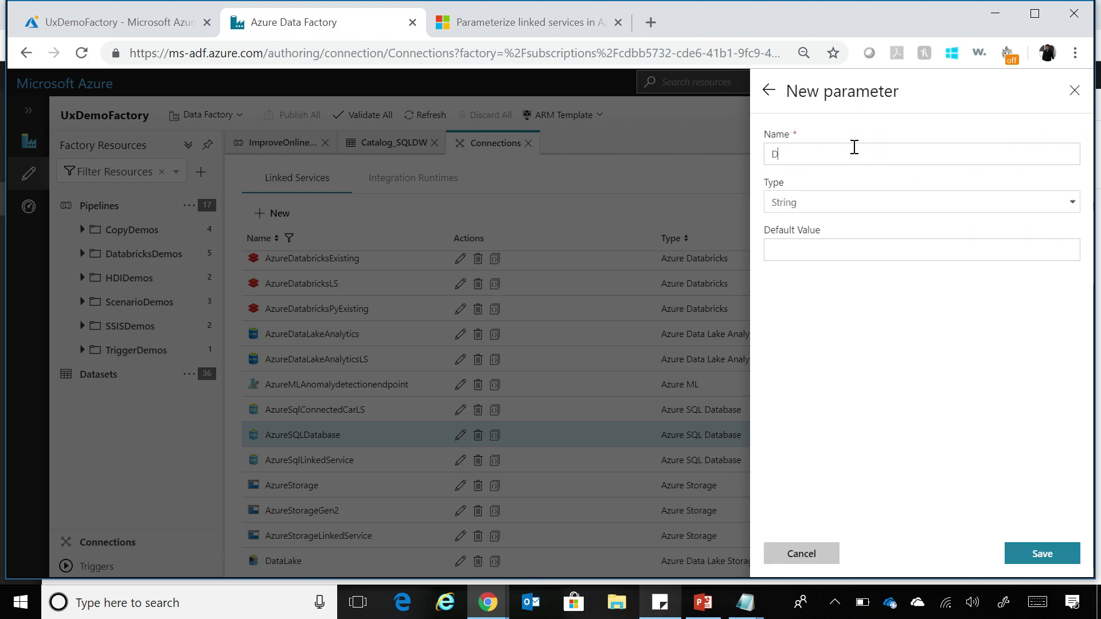
pyautogui.write('BNae')
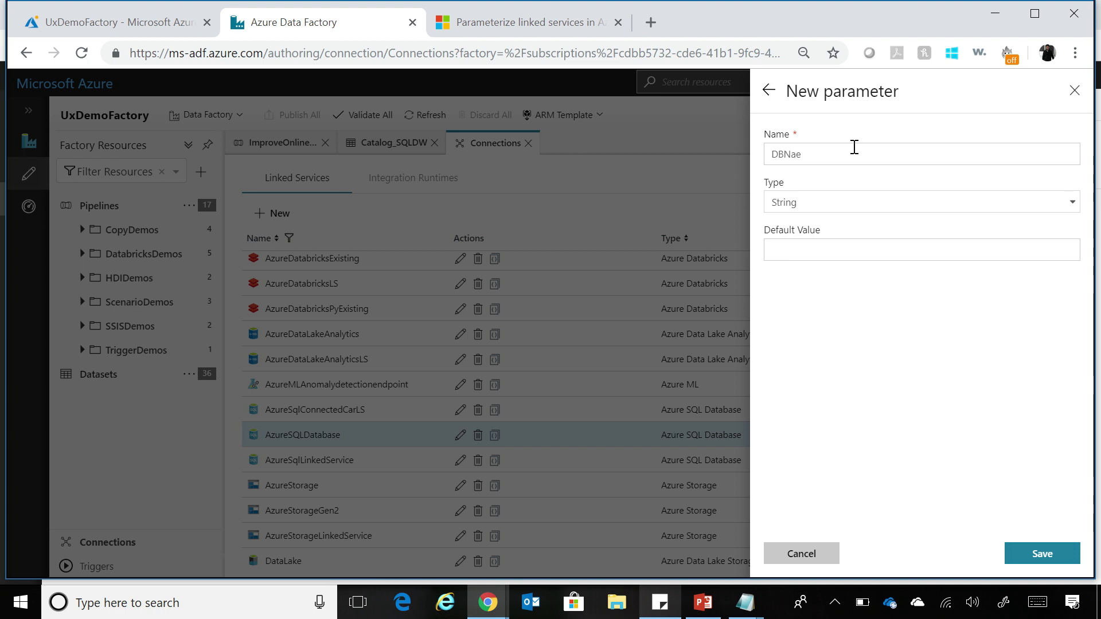
pyautogui.write('m')
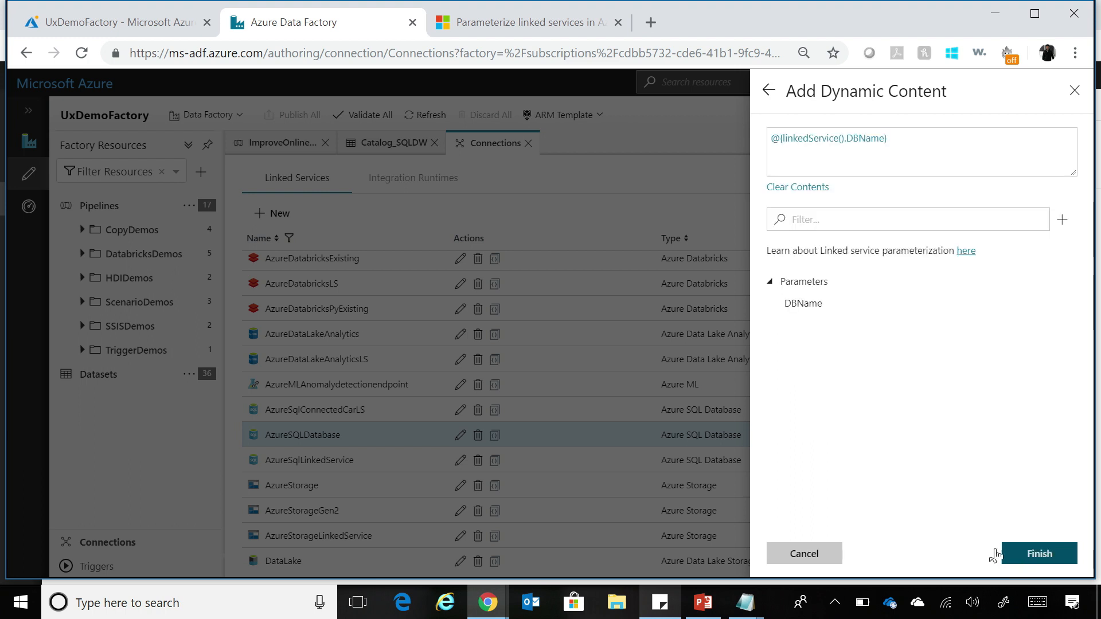
pyautogui.moveTo(842, 329)
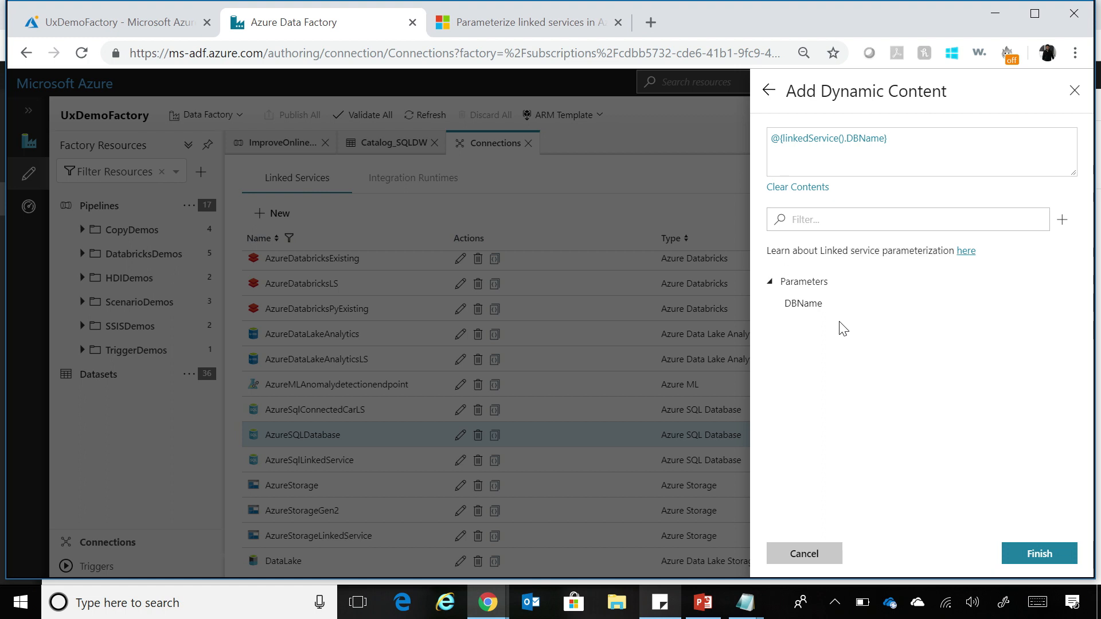
pyautogui.moveTo(805, 194)
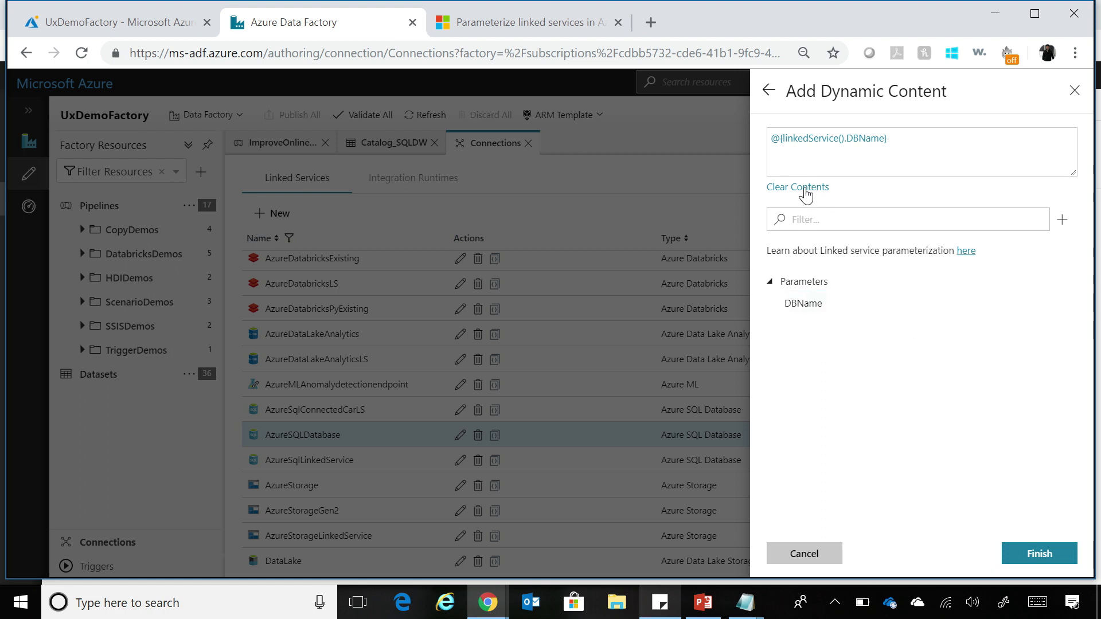
pyautogui.moveTo(845, 197)
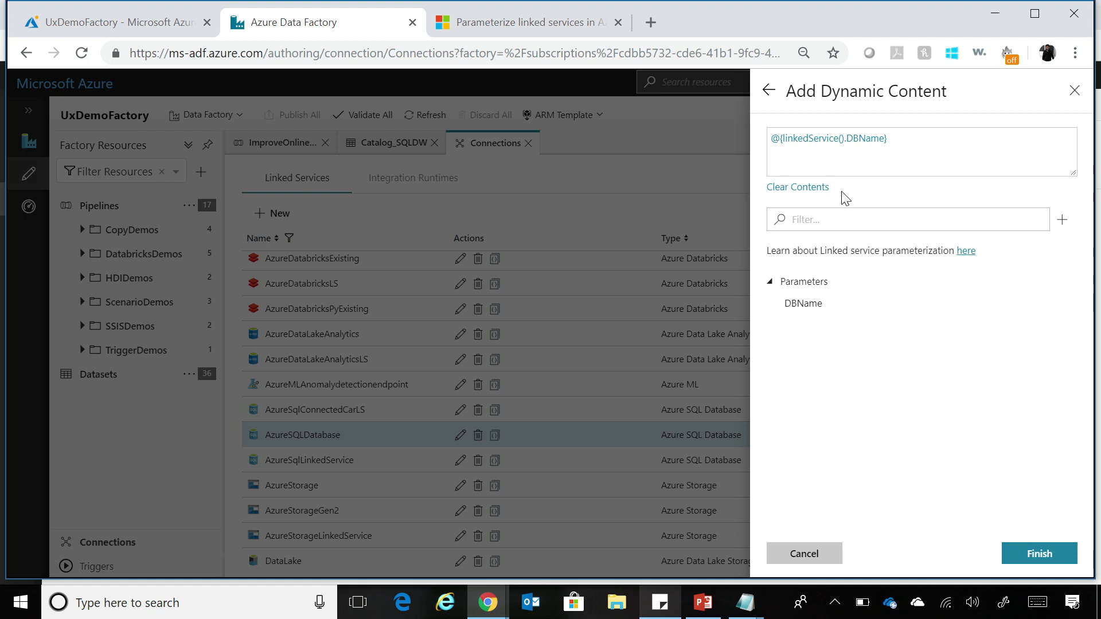
pyautogui.moveTo(1039, 552)
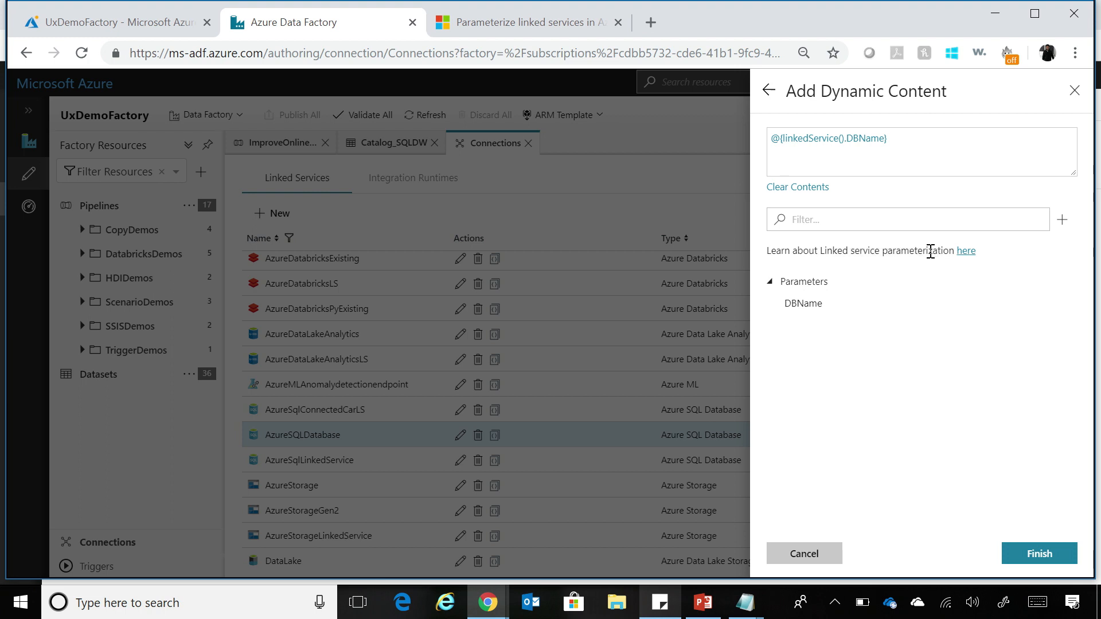
pyautogui.moveTo(924, 443)
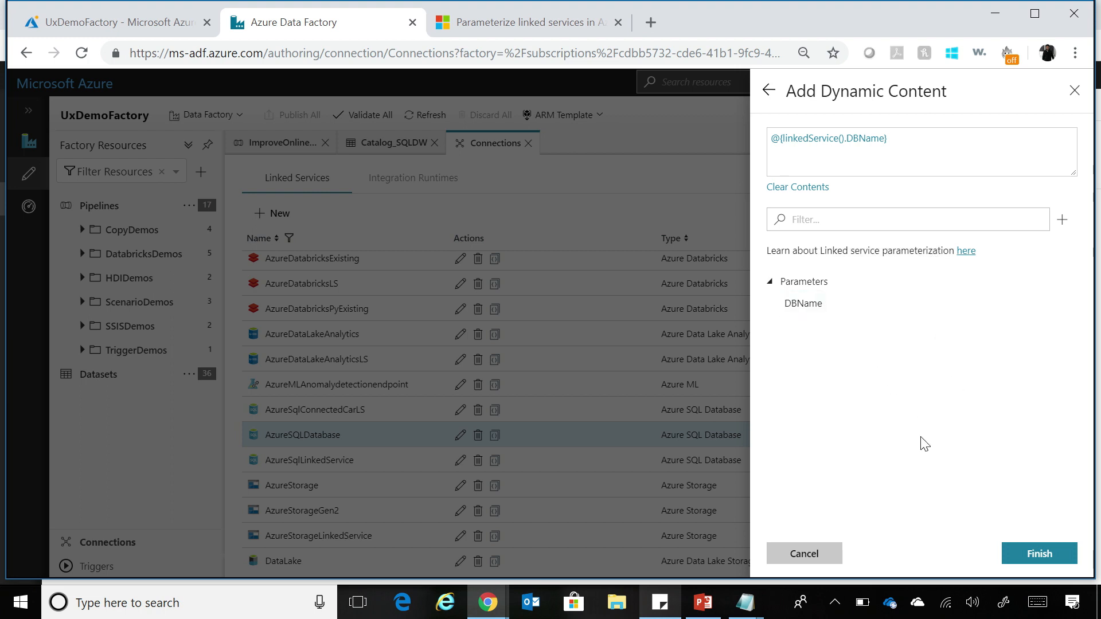
# Finish the DBName expression for Database name and begin dynamic content for Fully qualified domain name
pyautogui.click(1039, 552)
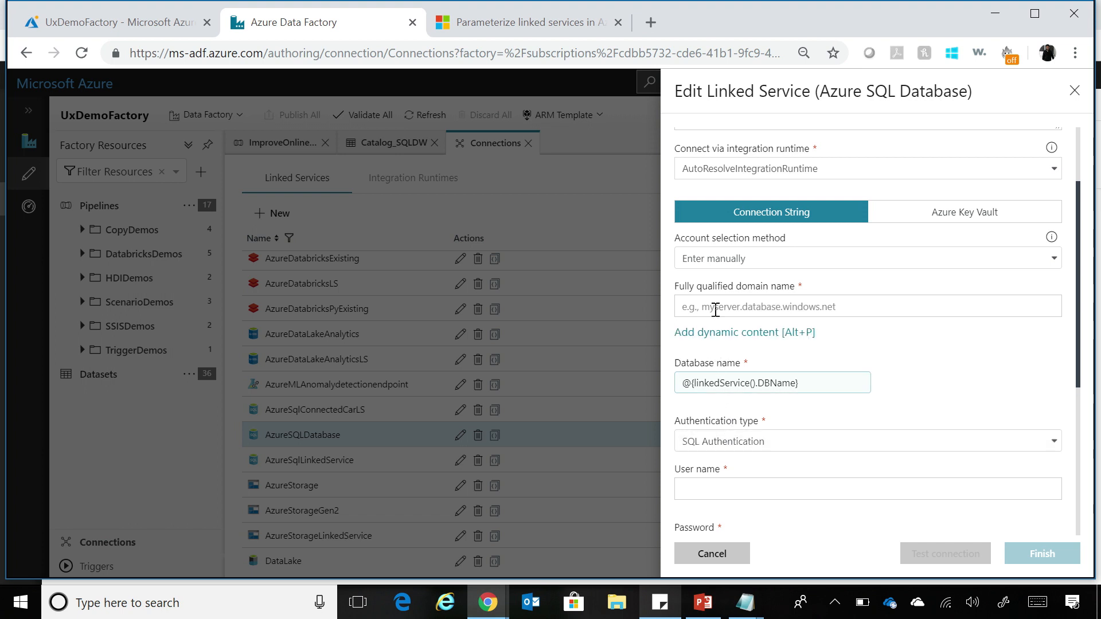
pyautogui.click(725, 333)
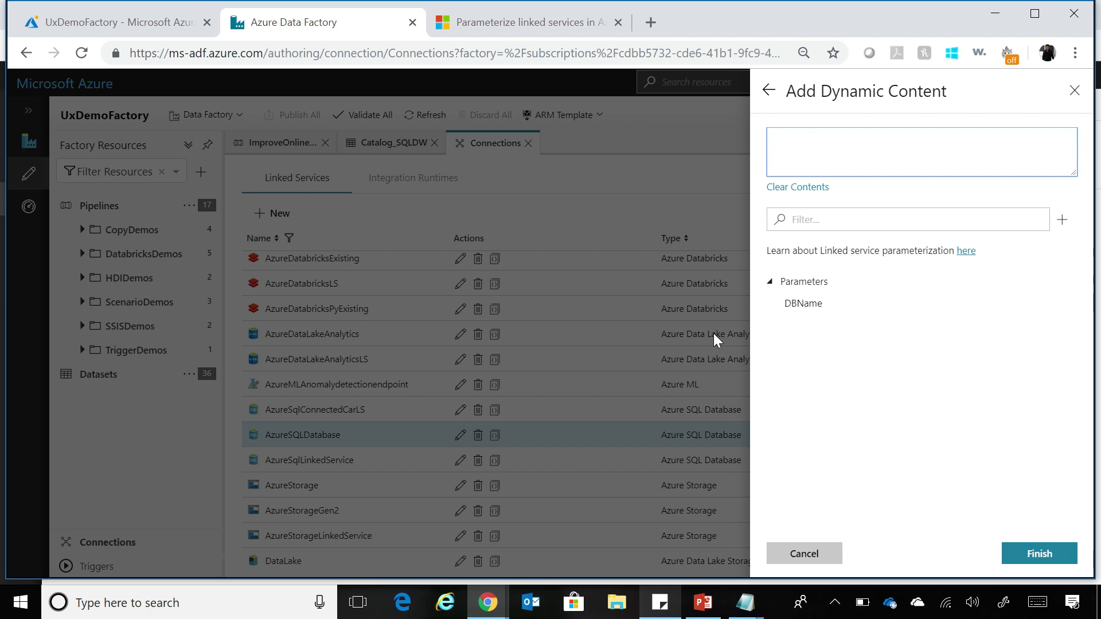
pyautogui.click(920, 152)
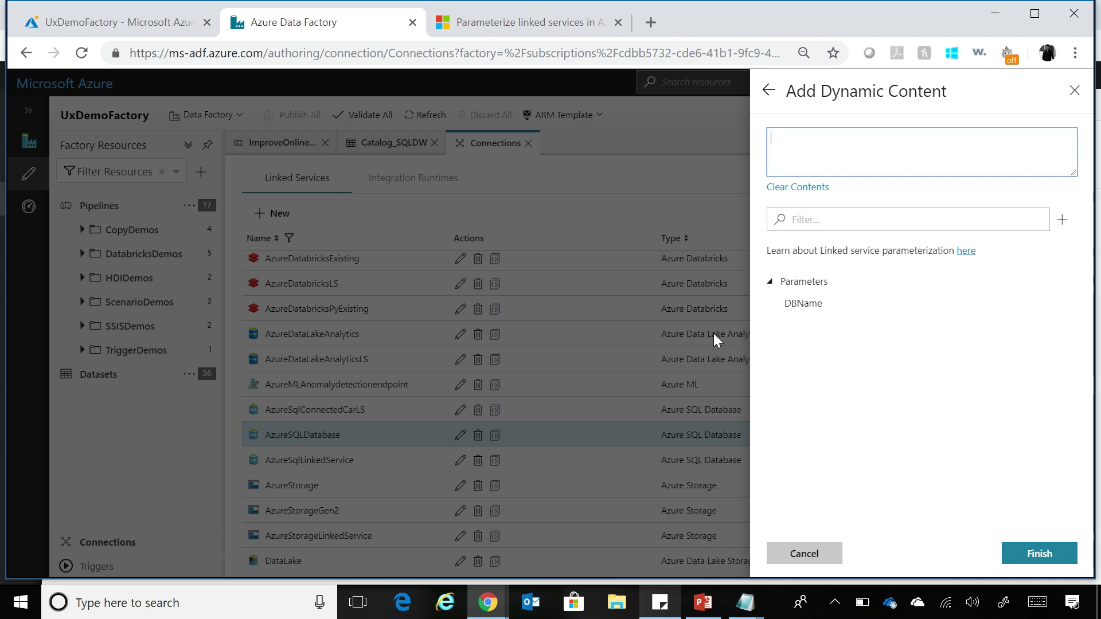